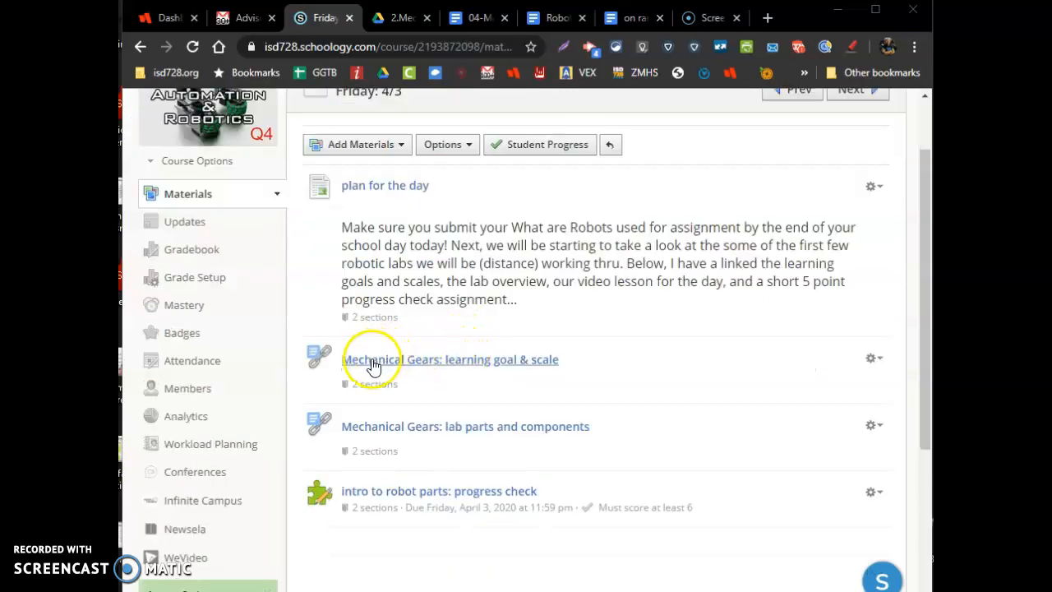
{"action": "mouse_move", "coordinate": [546, 368]}
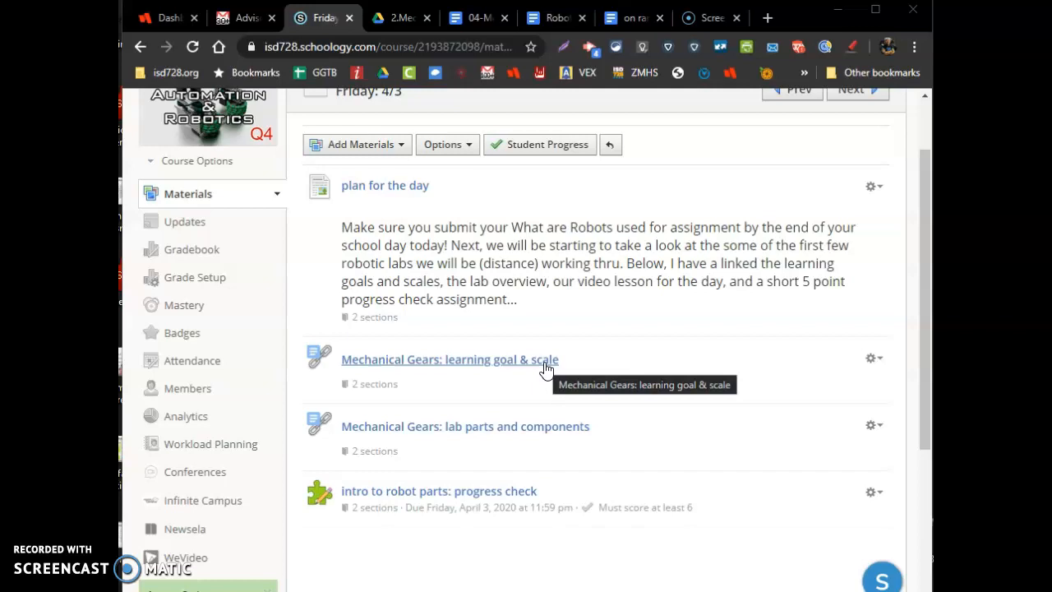
{"action": "mouse_move", "coordinate": [506, 425]}
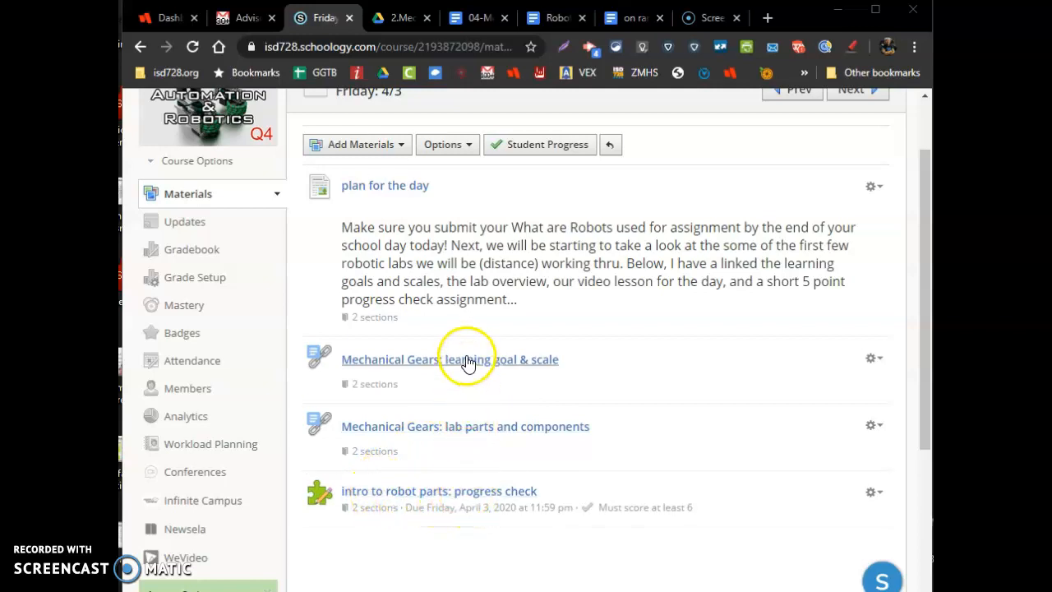
{"action": "mouse_move", "coordinate": [559, 17]}
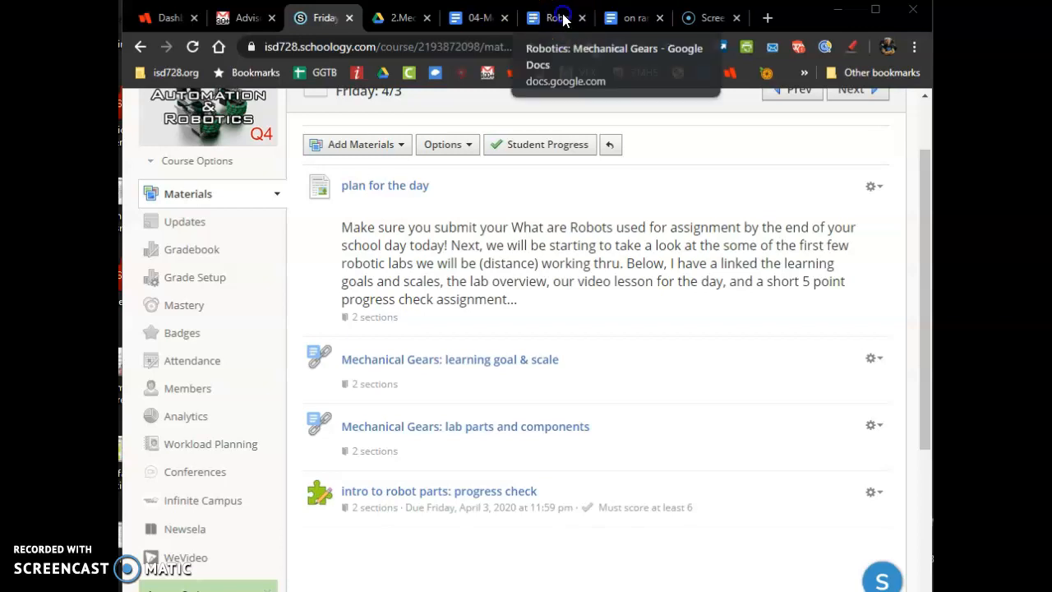
Review the Robotics: Mechanical Gears learning scale table, then switch to the 04-Mechanical Gears: lab intro document.
{"action": "left_click", "coordinate": [555, 17]}
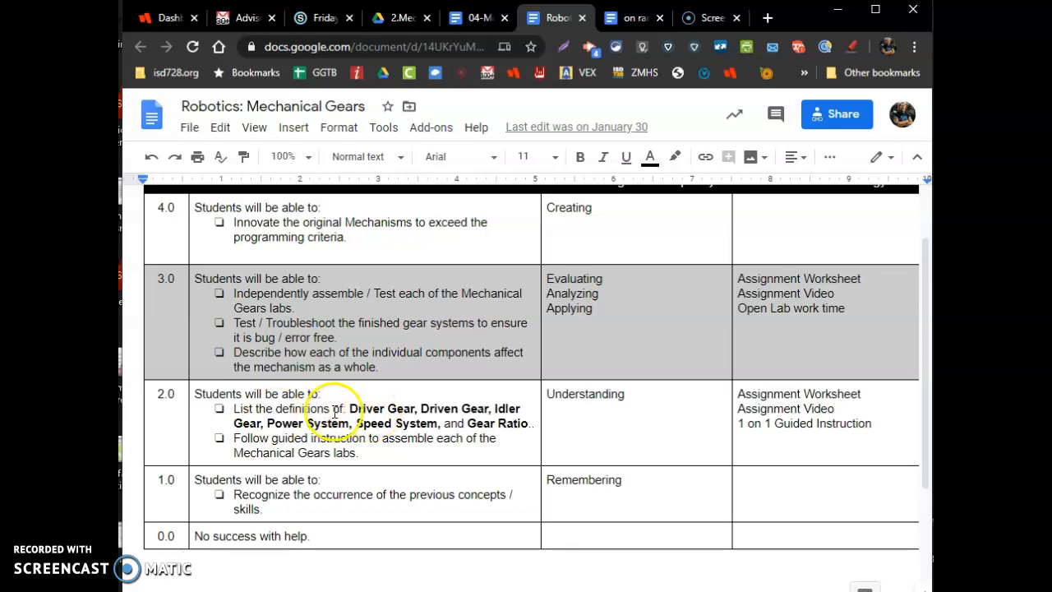
{"action": "scroll", "scroll_direction": "down", "scroll_amount": 3}
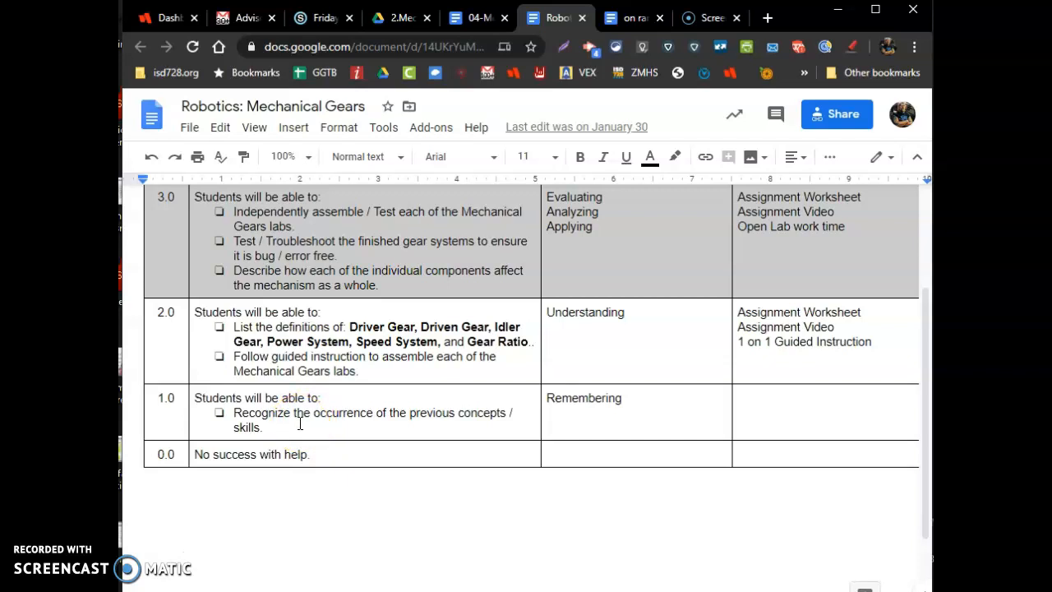
{"action": "scroll", "scroll_direction": "up", "scroll_amount": 3}
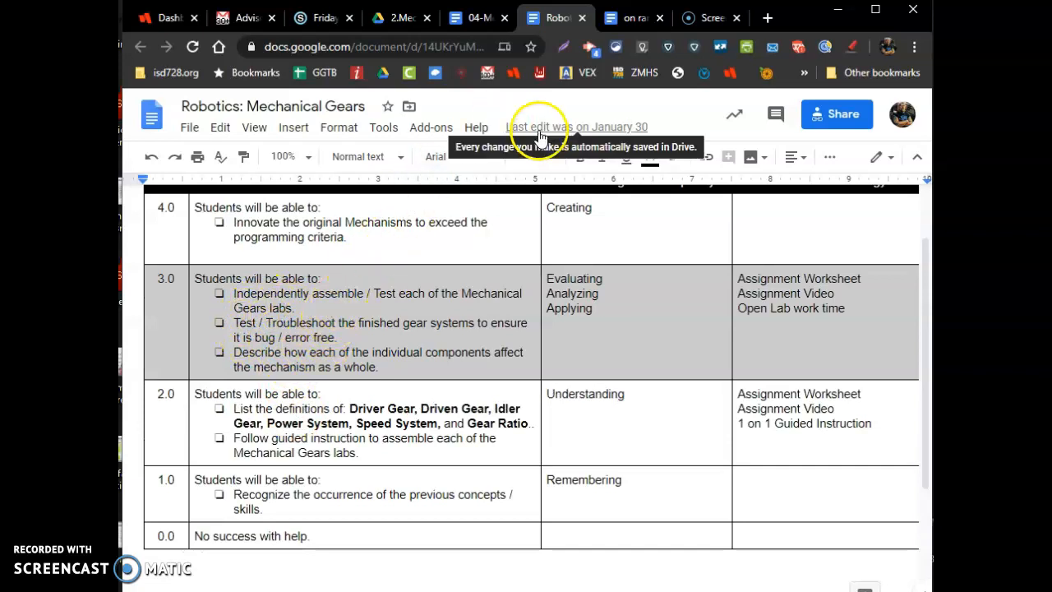
{"action": "left_click", "coordinate": [322, 17]}
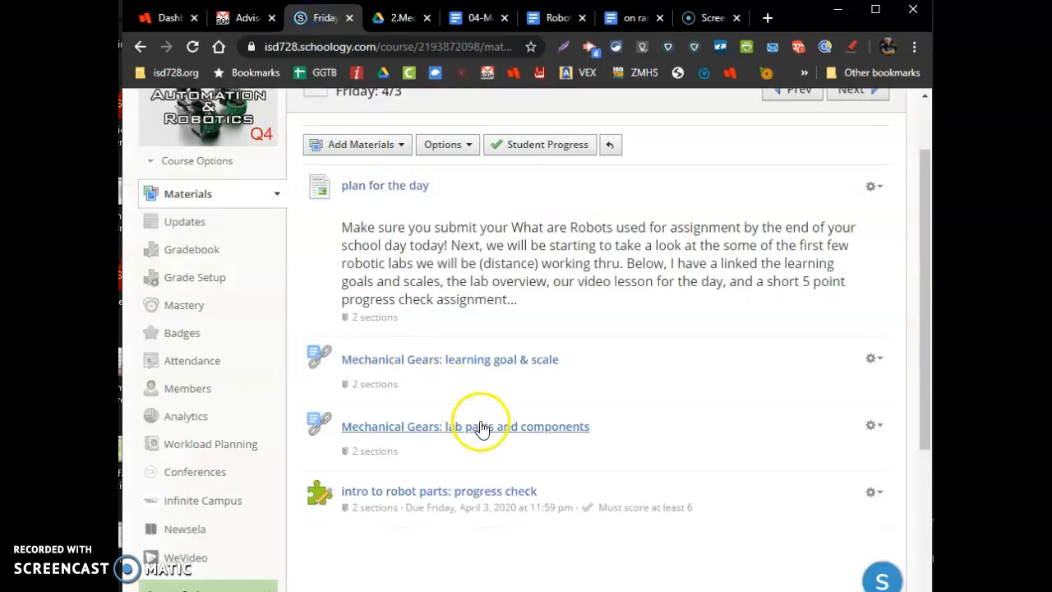
{"action": "mouse_move", "coordinate": [477, 18]}
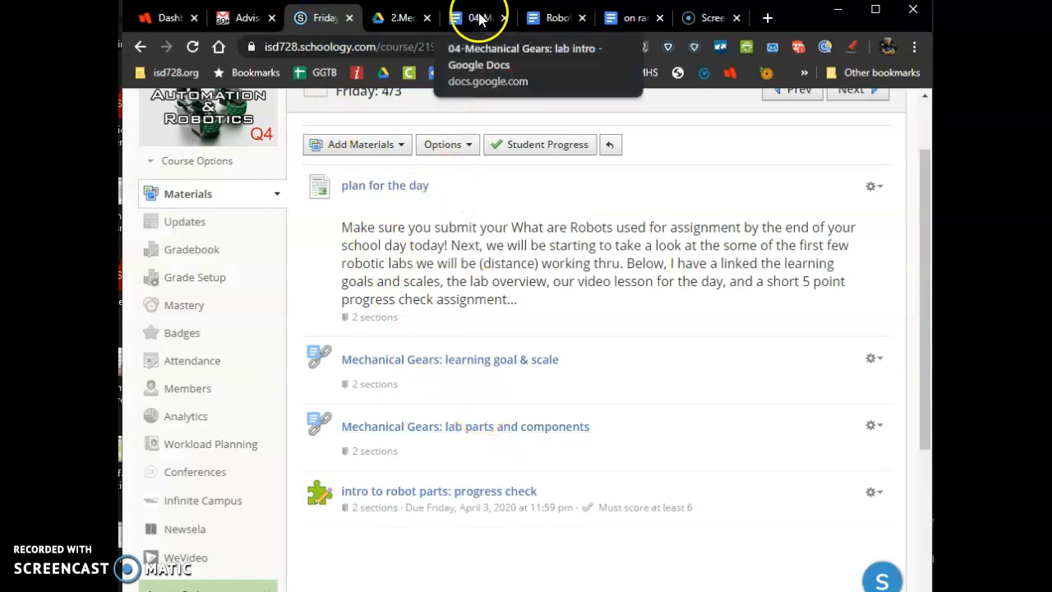
{"action": "left_click", "coordinate": [477, 17]}
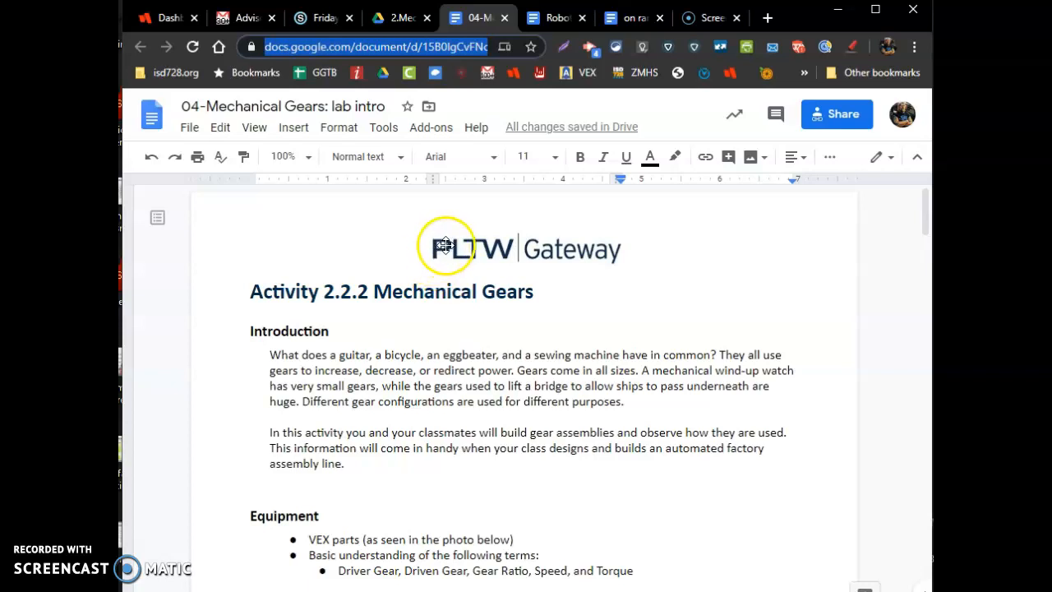
{"action": "mouse_move", "coordinate": [415, 262]}
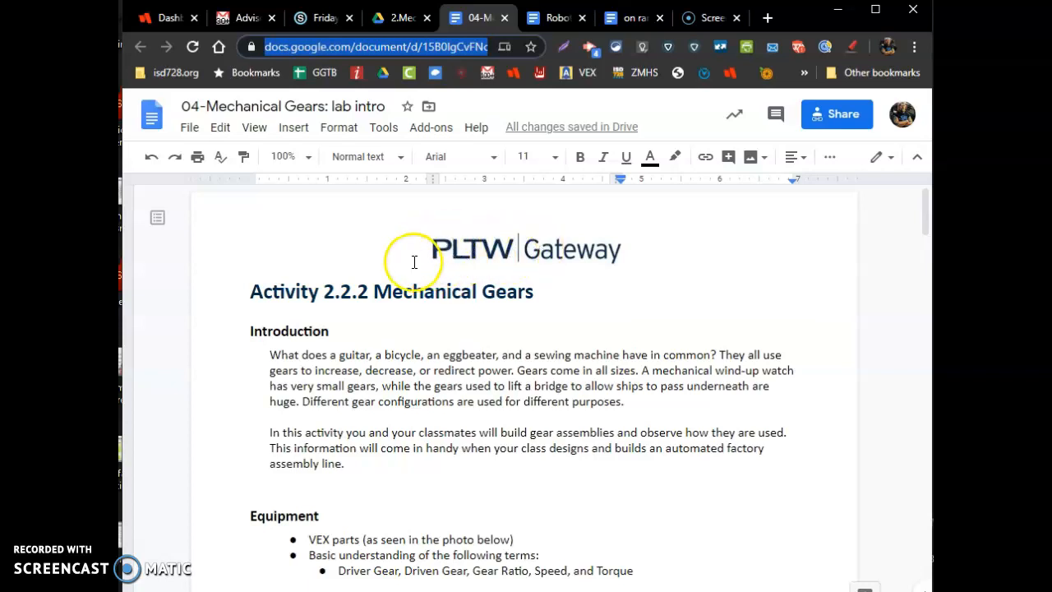
{"action": "scroll", "scroll_direction": "down", "scroll_amount": 3}
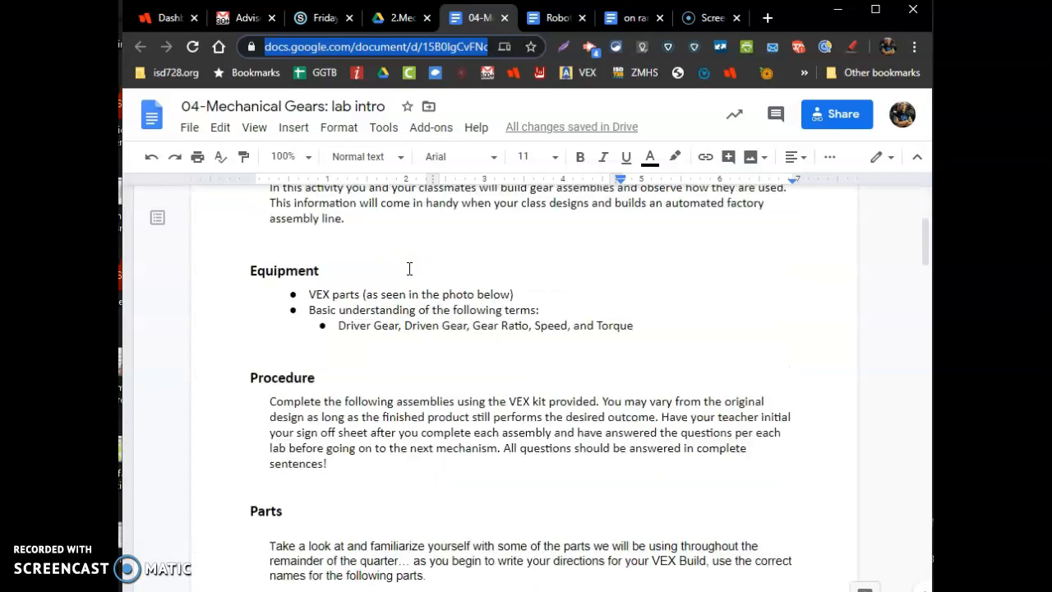
{"action": "scroll", "scroll_direction": "down", "scroll_amount": 3}
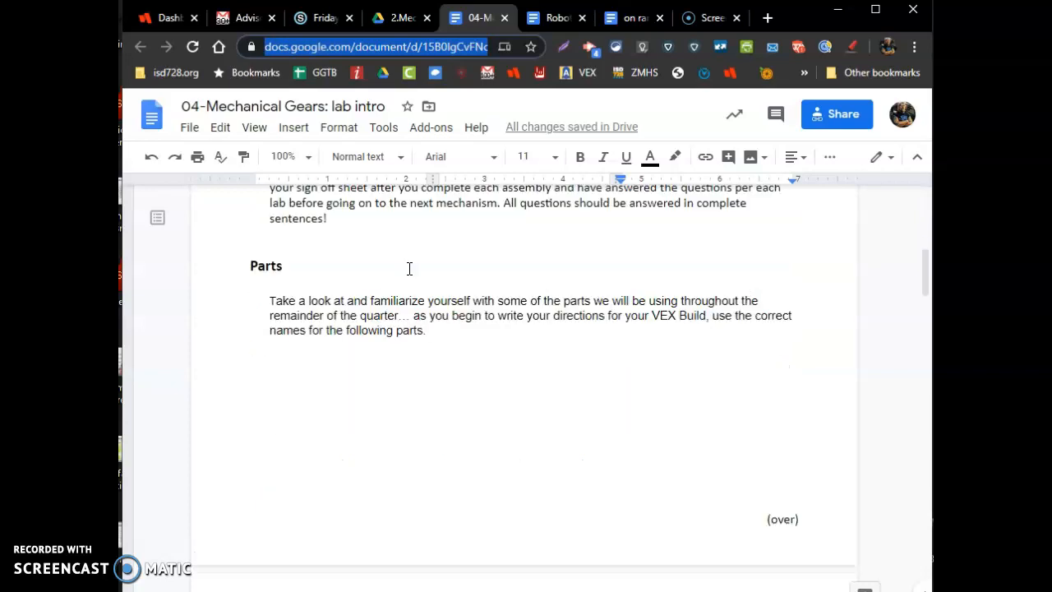
{"action": "scroll", "scroll_direction": "down", "scroll_amount": 3}
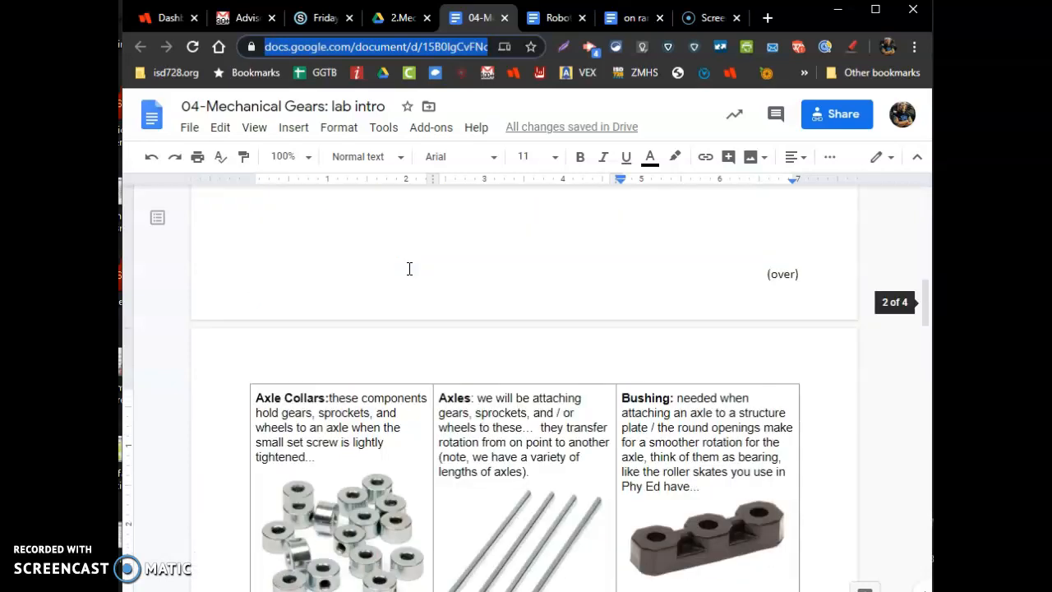
{"action": "scroll", "scroll_direction": "down", "scroll_amount": 3}
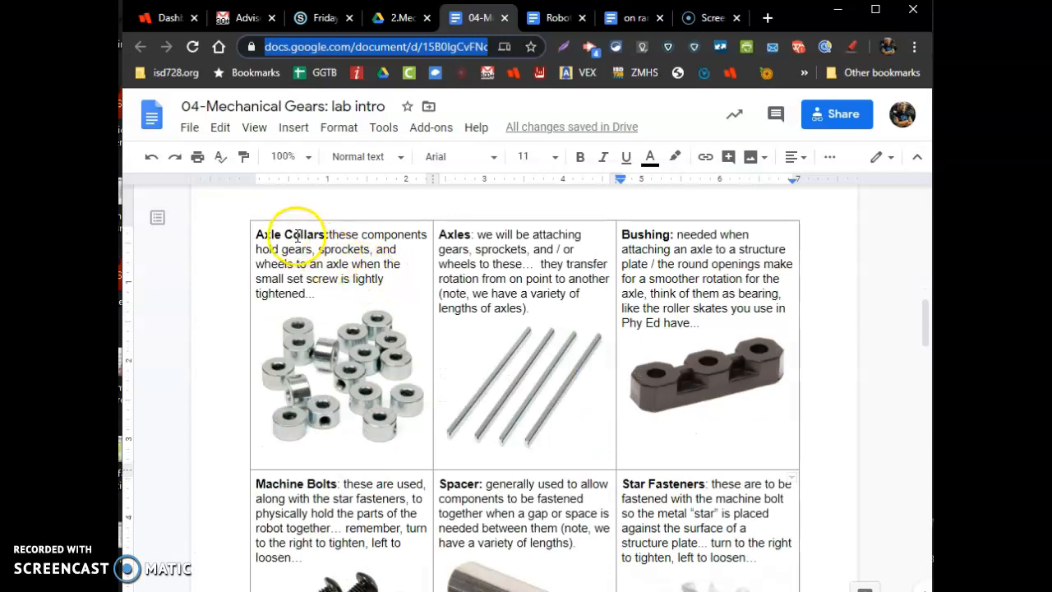
{"action": "mouse_move", "coordinate": [314, 322]}
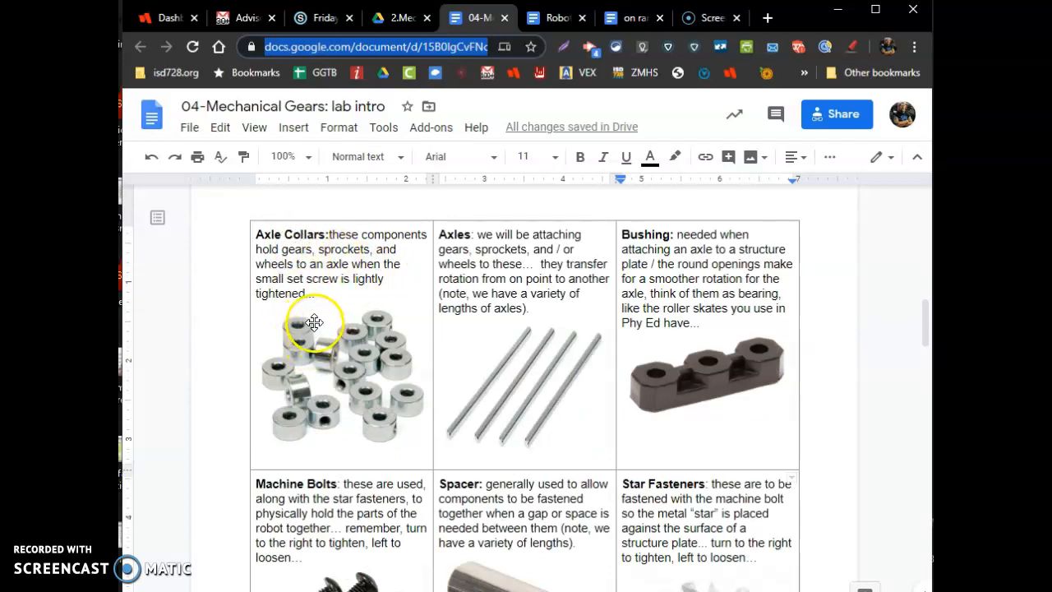
{"action": "mouse_move", "coordinate": [288, 316]}
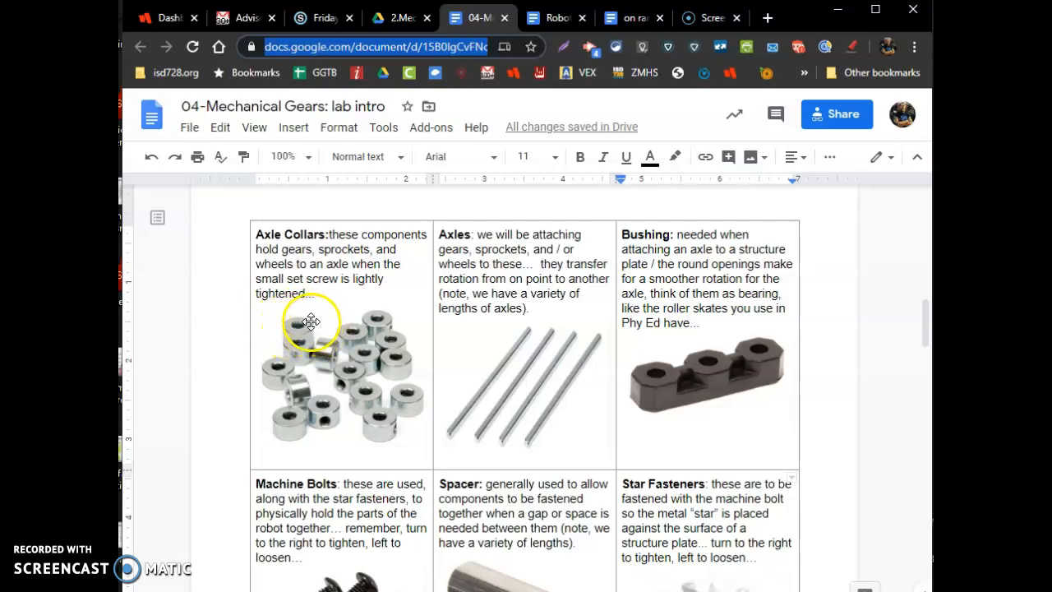
{"action": "mouse_move", "coordinate": [267, 267]}
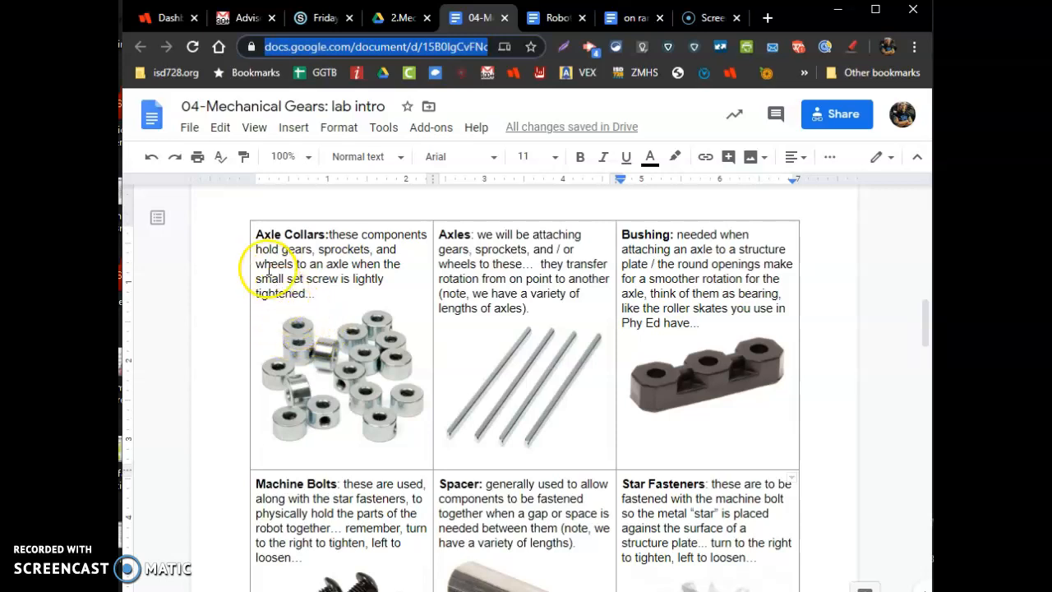
{"action": "mouse_move", "coordinate": [302, 326]}
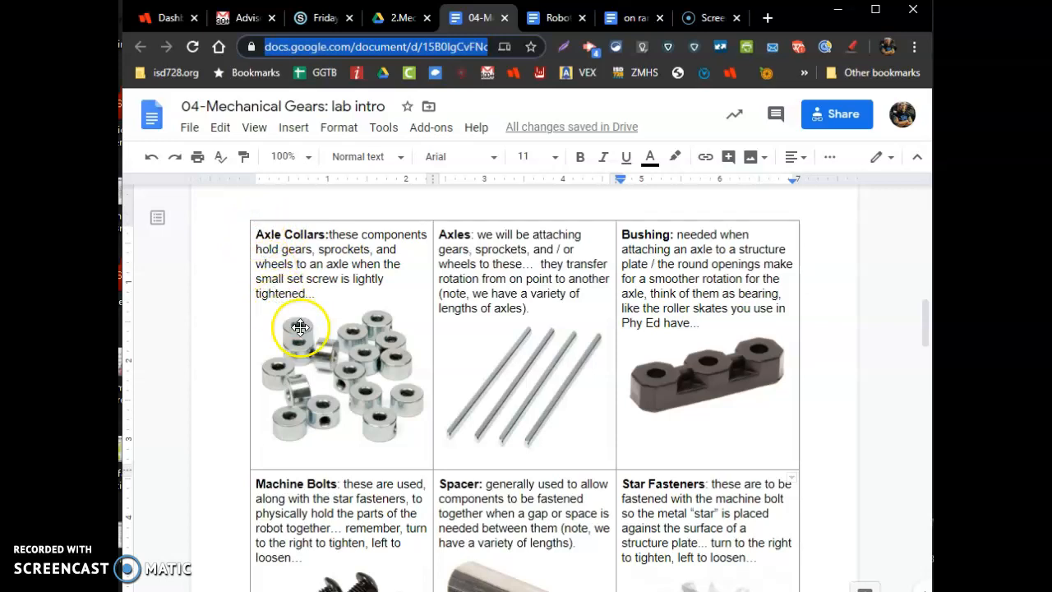
{"action": "mouse_move", "coordinate": [554, 341]}
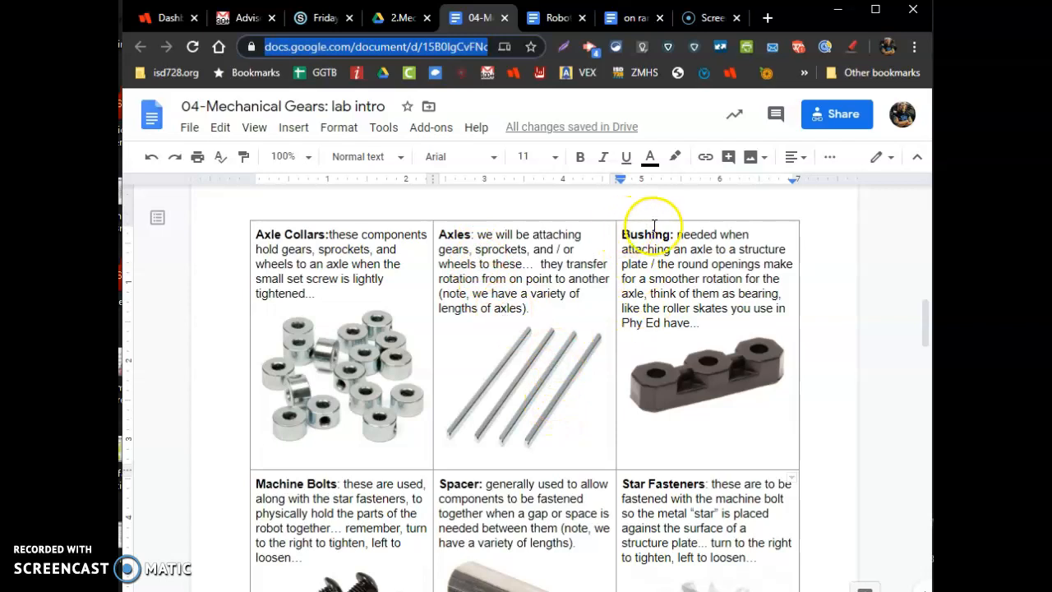
{"action": "mouse_move", "coordinate": [637, 370]}
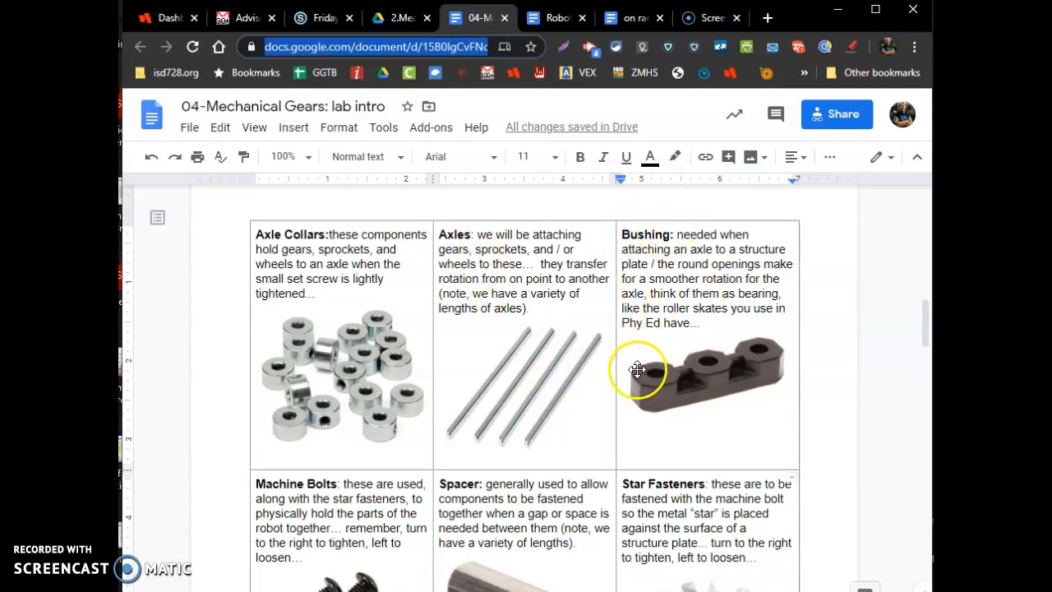
{"action": "mouse_move", "coordinate": [656, 365]}
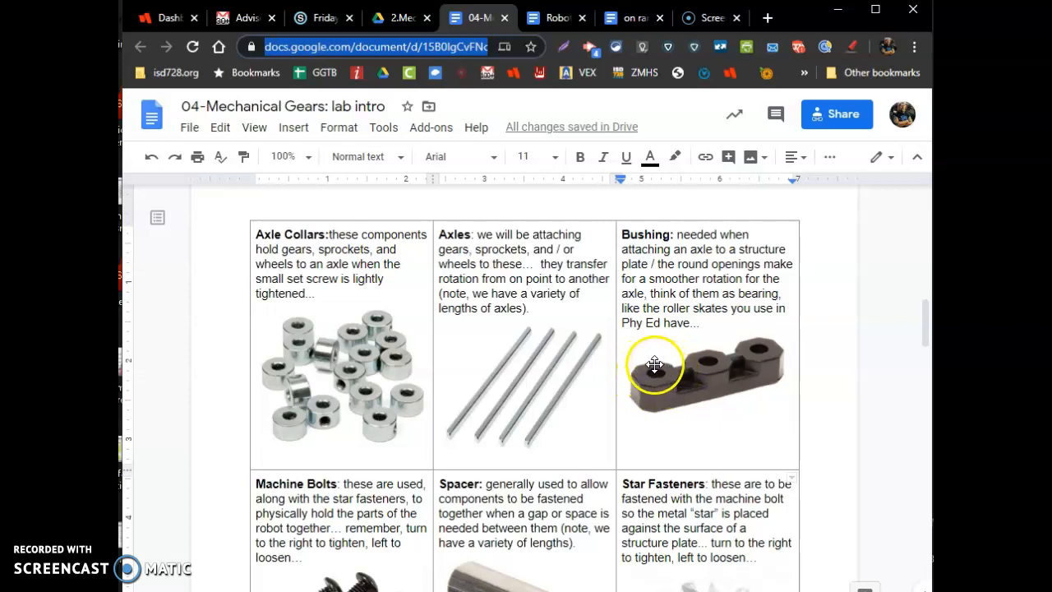
{"action": "mouse_move", "coordinate": [573, 382]}
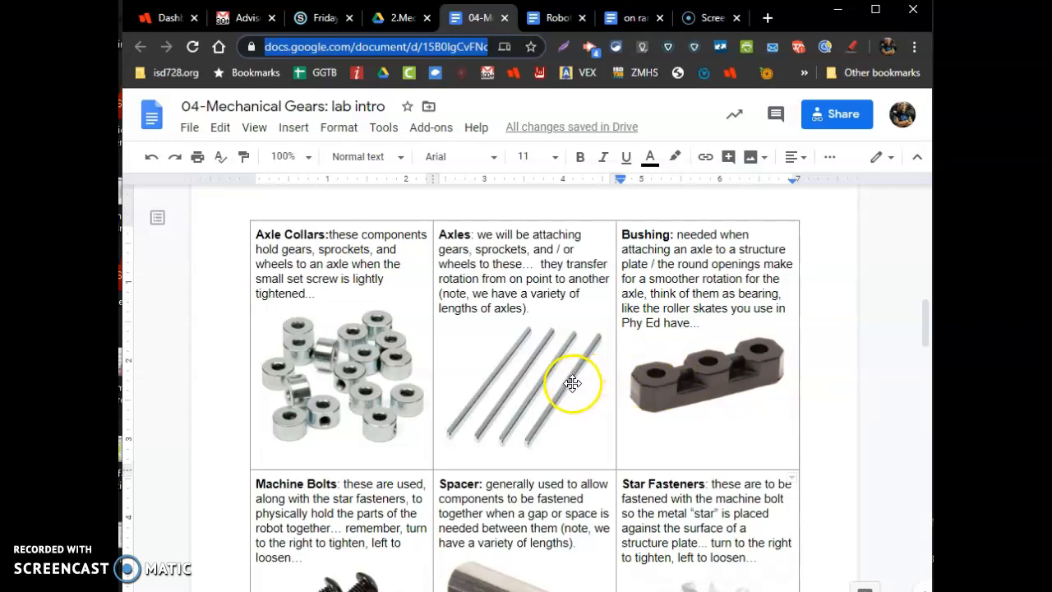
{"action": "mouse_move", "coordinate": [647, 373]}
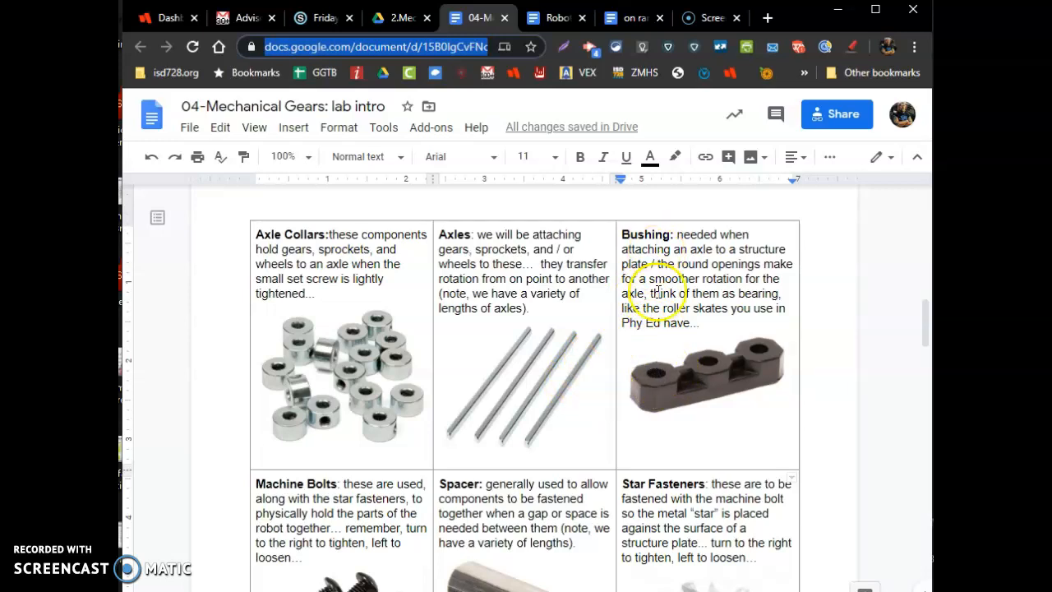
{"action": "scroll", "scroll_direction": "down", "scroll_amount": 3}
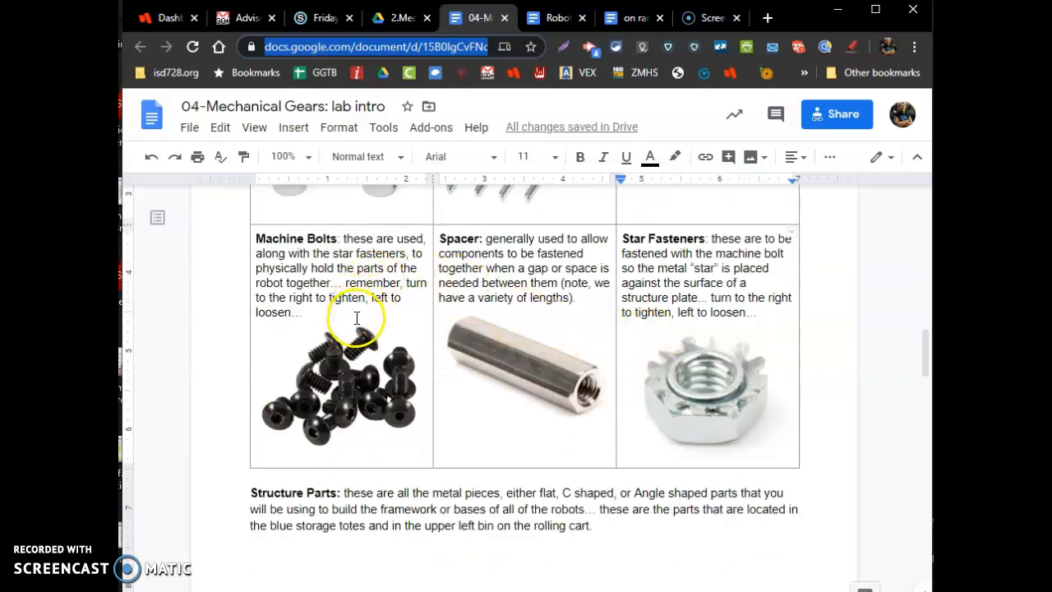
{"action": "mouse_move", "coordinate": [691, 377]}
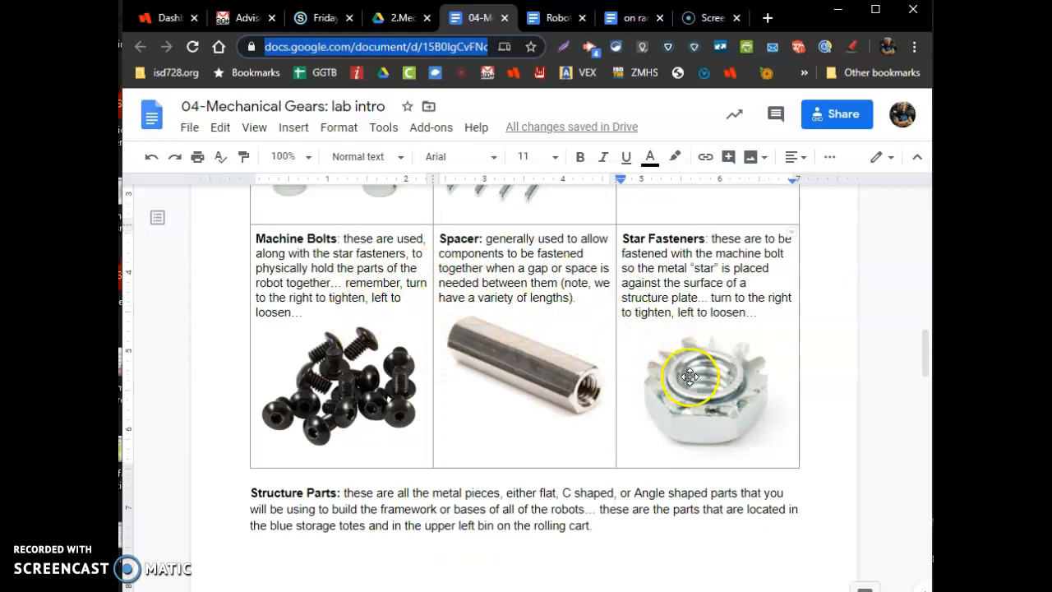
{"action": "mouse_move", "coordinate": [692, 408]}
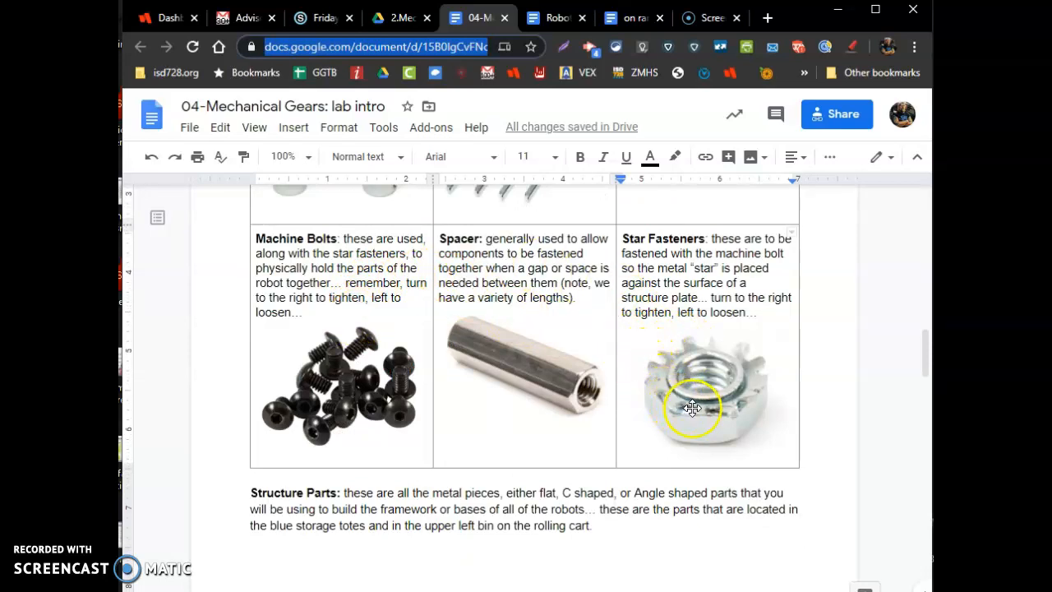
{"action": "mouse_move", "coordinate": [650, 362]}
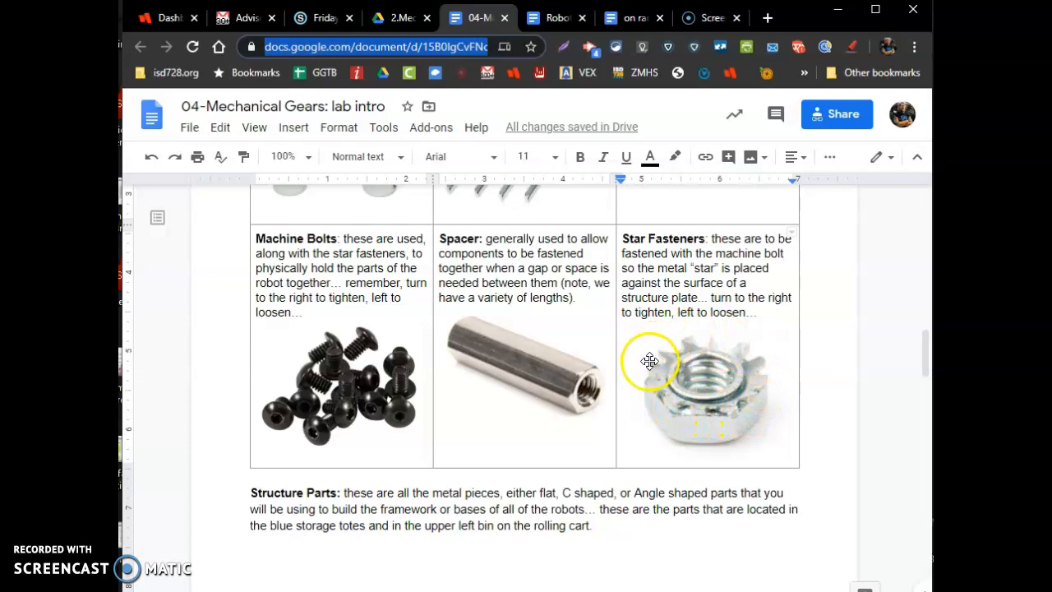
{"action": "mouse_move", "coordinate": [768, 368]}
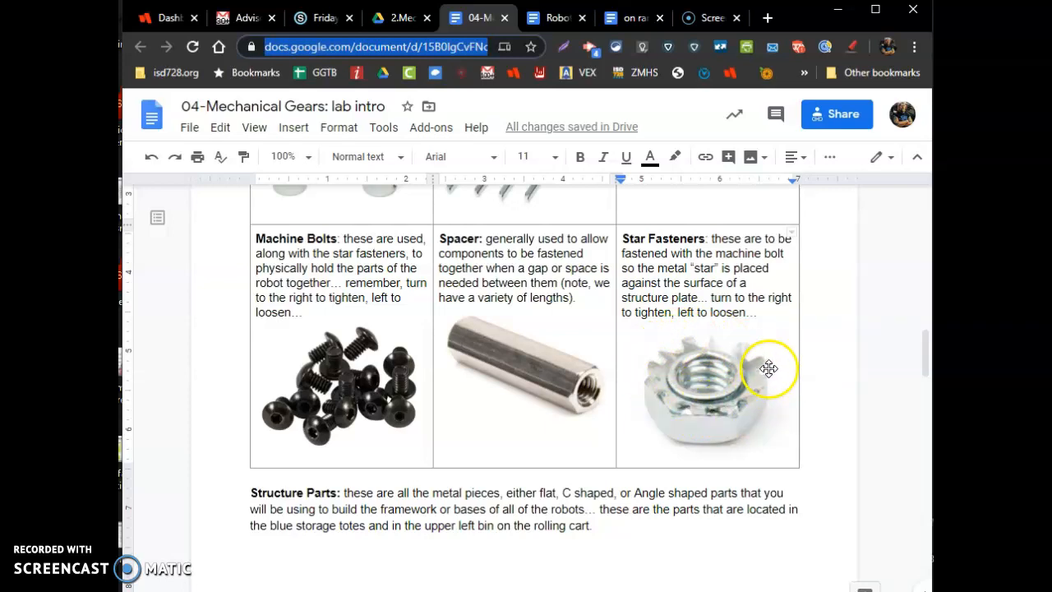
{"action": "mouse_move", "coordinate": [755, 355]}
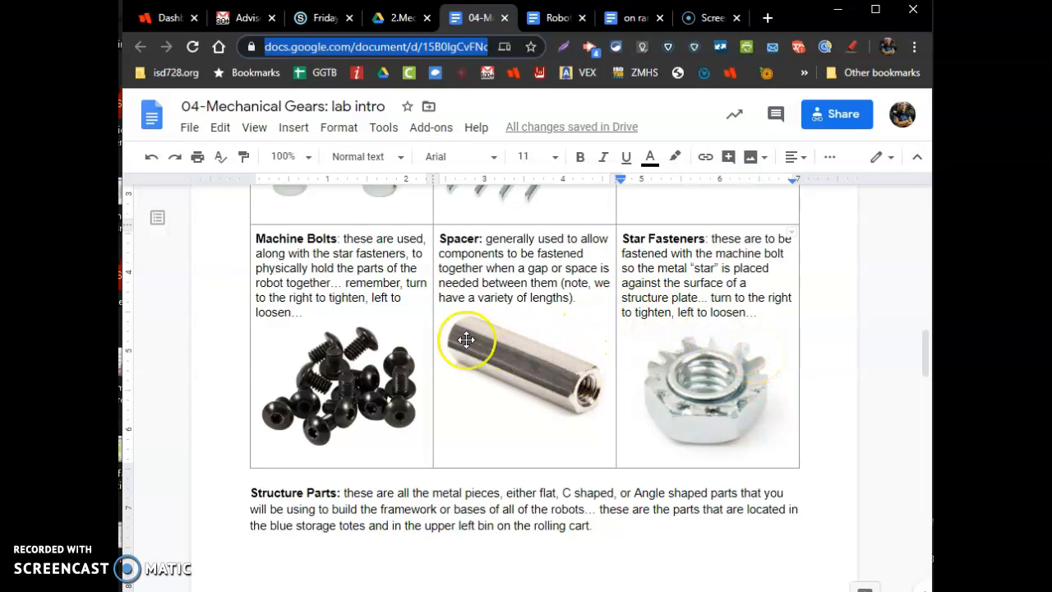
Read the lab intro's gear sizes, gear ratio formula and testing platform pages, then return to Schoology's Friday 4/3 page.
{"action": "scroll", "scroll_direction": "down", "scroll_amount": 3}
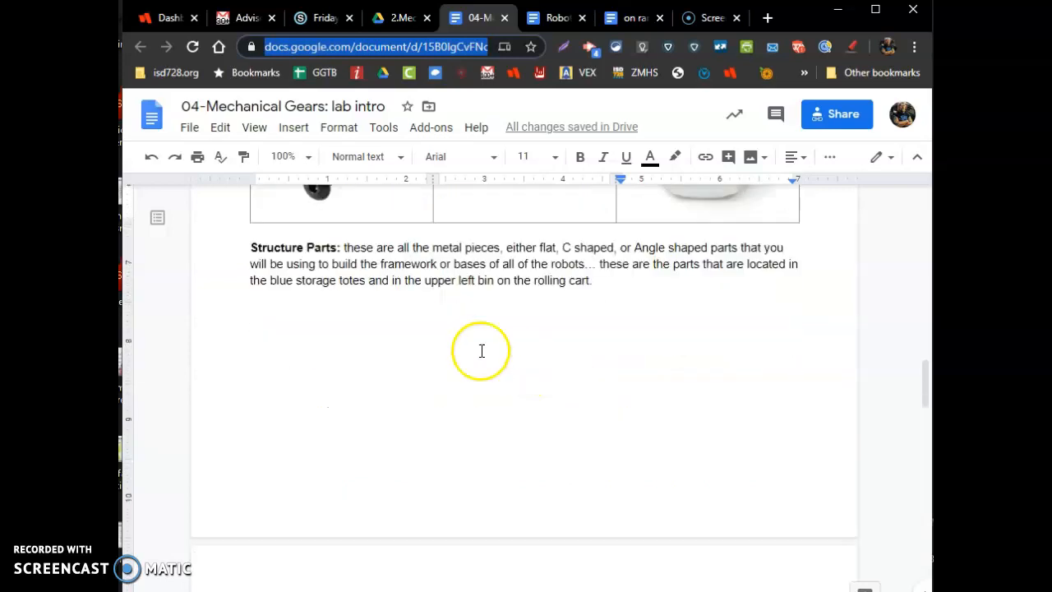
{"action": "scroll", "scroll_direction": "down", "scroll_amount": 3}
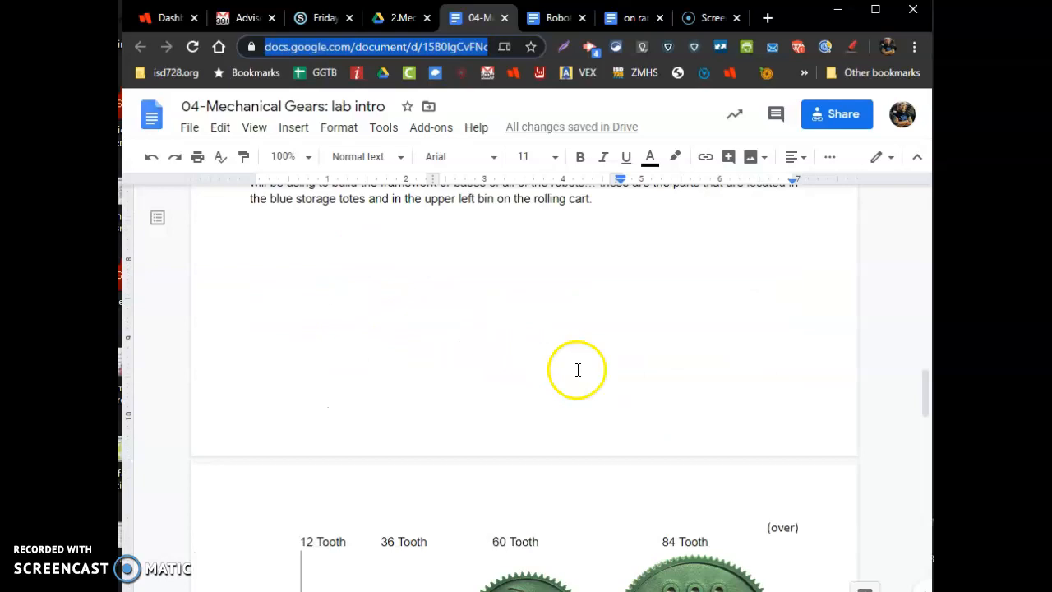
{"action": "scroll", "scroll_direction": "down", "scroll_amount": 3}
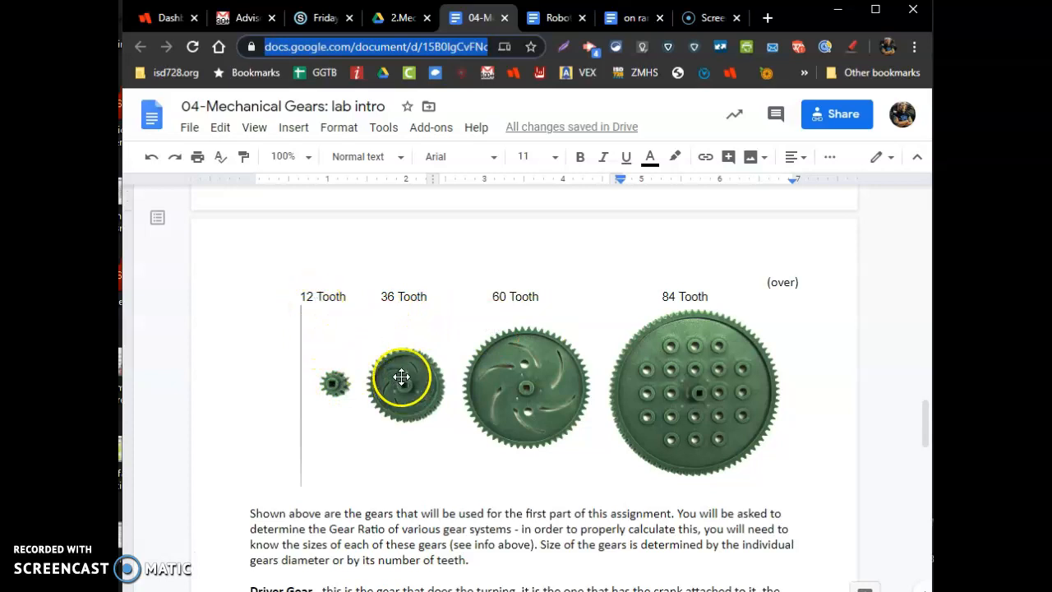
{"action": "scroll", "scroll_direction": "down", "scroll_amount": 3}
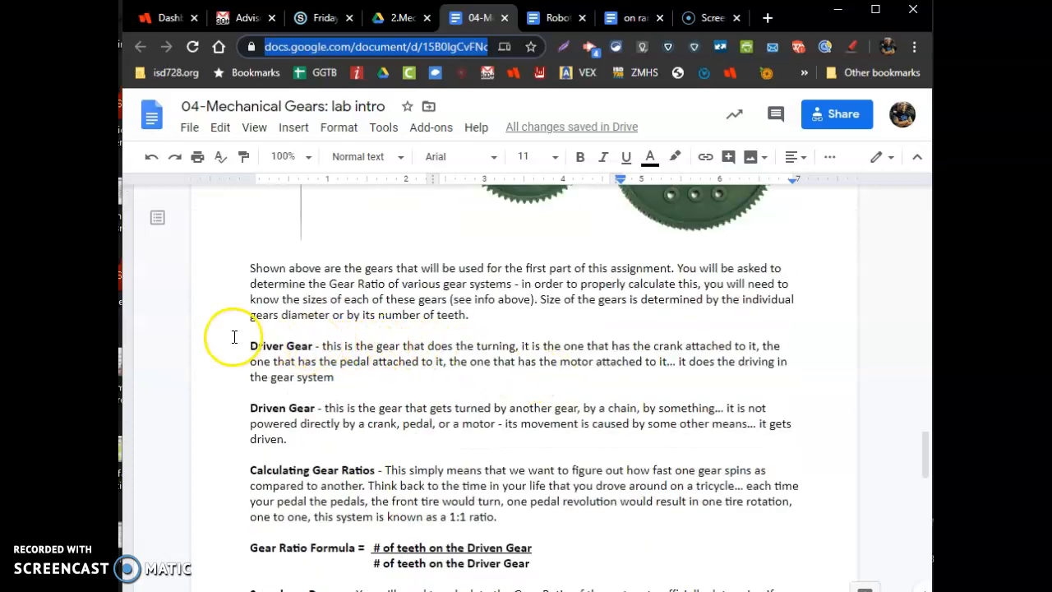
{"action": "scroll", "scroll_direction": "down", "scroll_amount": 3}
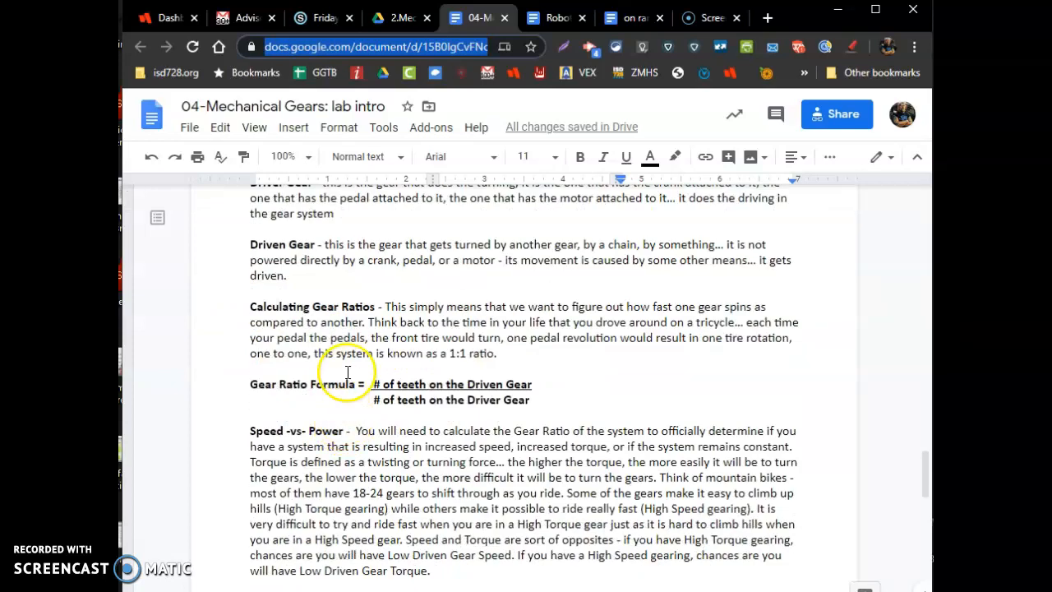
{"action": "scroll", "scroll_direction": "down", "scroll_amount": 3}
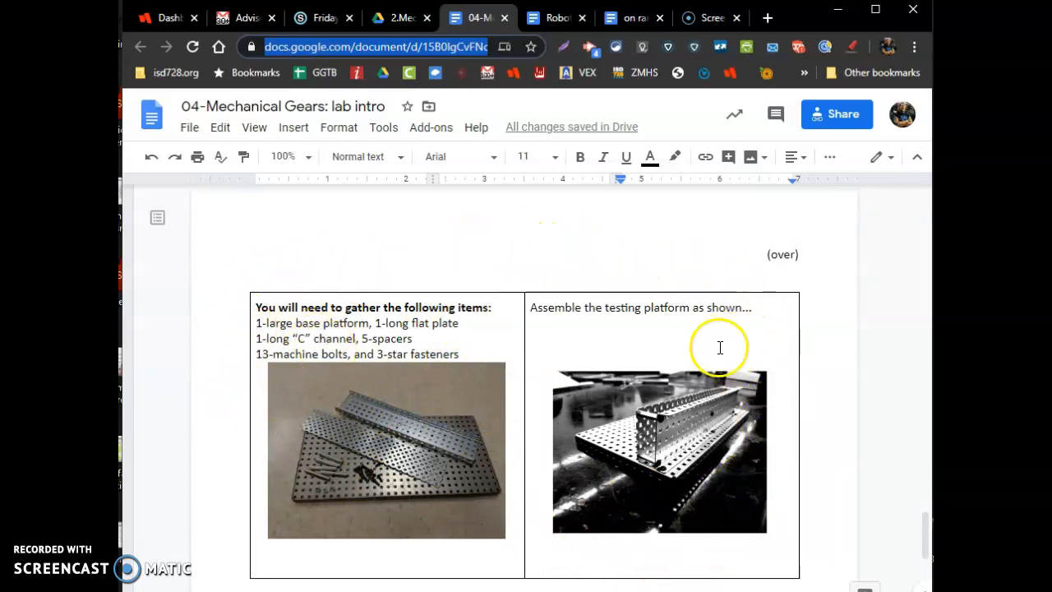
{"action": "scroll", "scroll_direction": "down", "scroll_amount": 3}
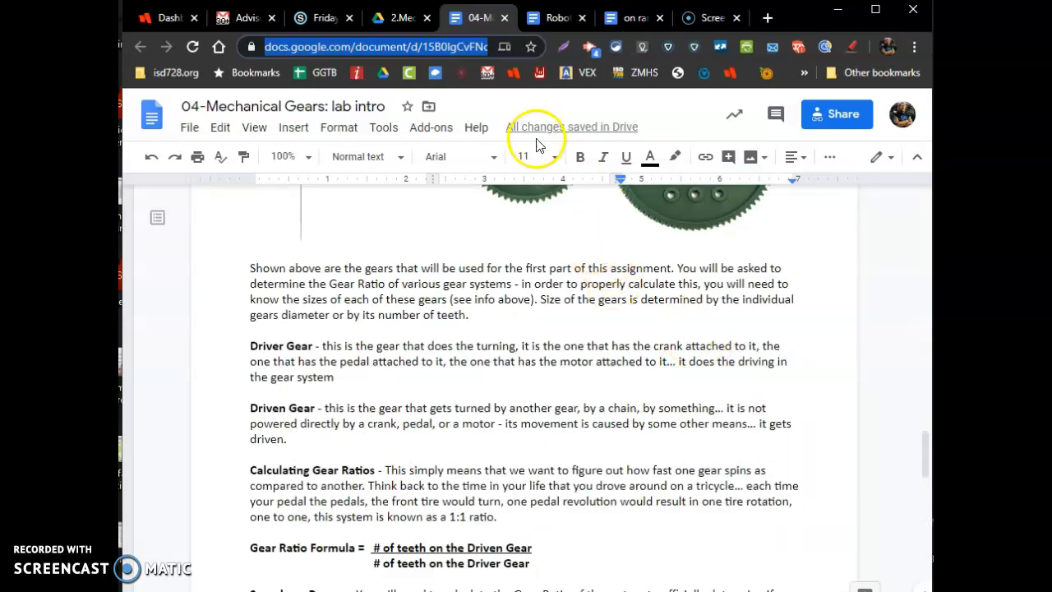
{"action": "left_click", "coordinate": [324, 18]}
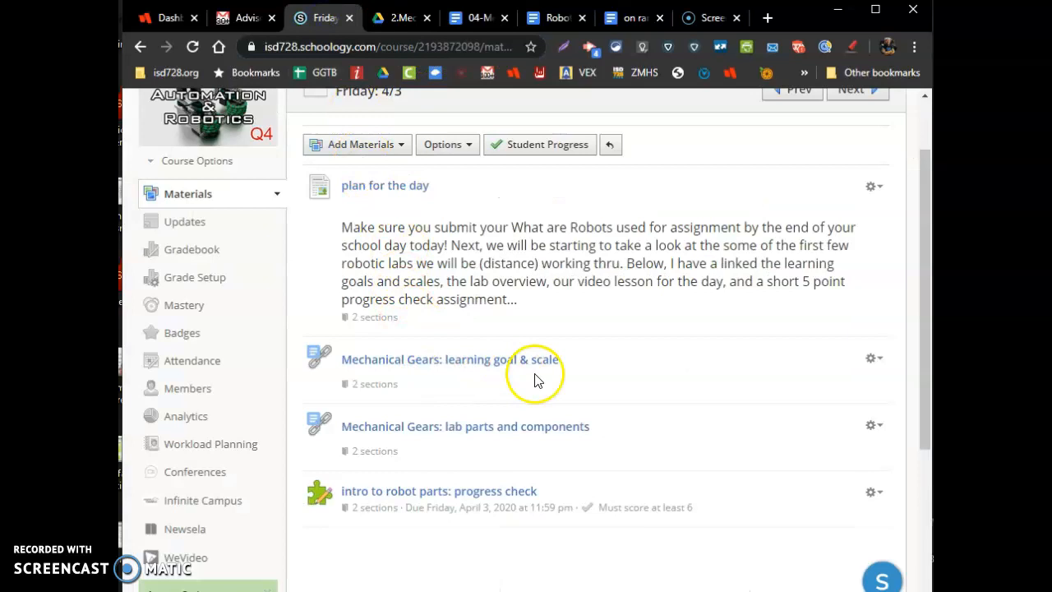
{"action": "mouse_move", "coordinate": [461, 469]}
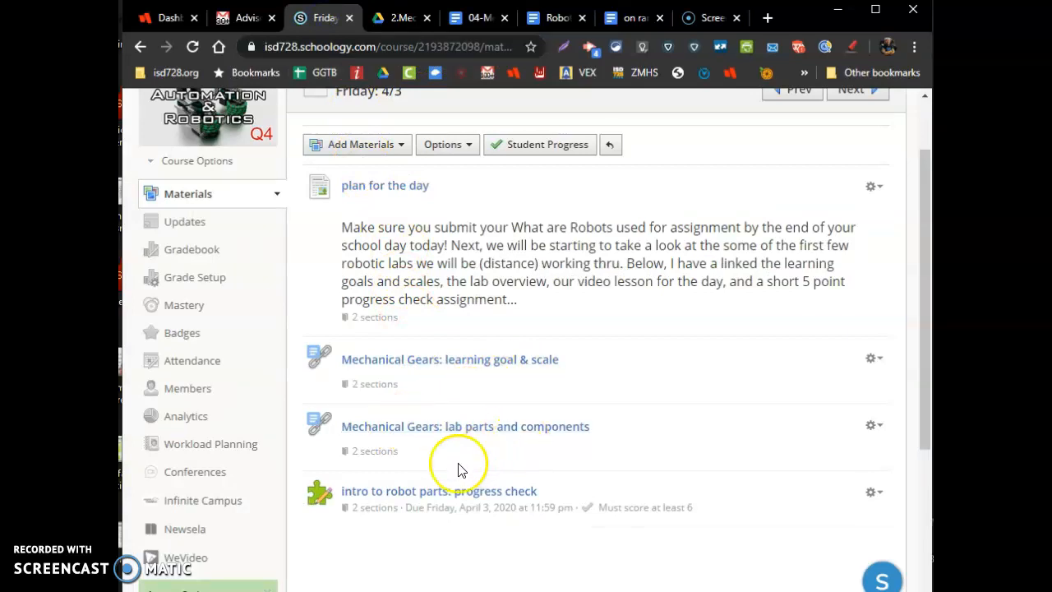